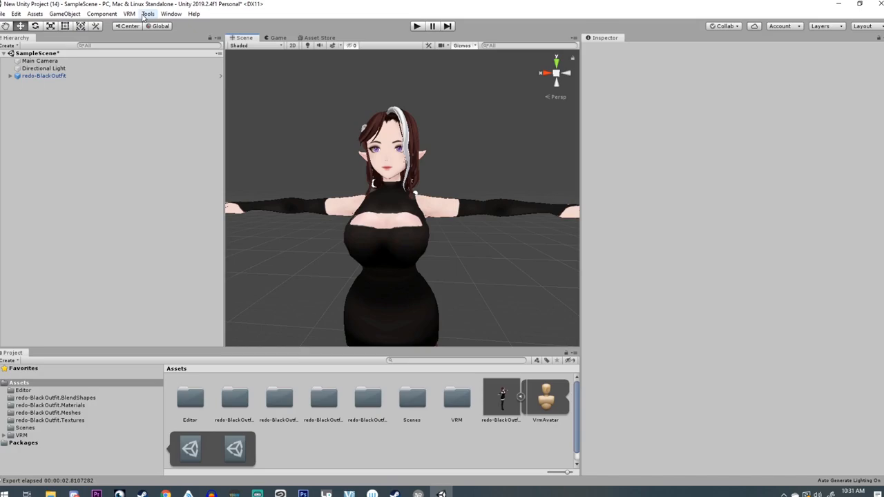
# Try UniVRM-0.53.0 Export humanoid on redo-BlackOutfit, see 'Require animator.avatar.', and close the exporter.
pyautogui.click(43, 75)
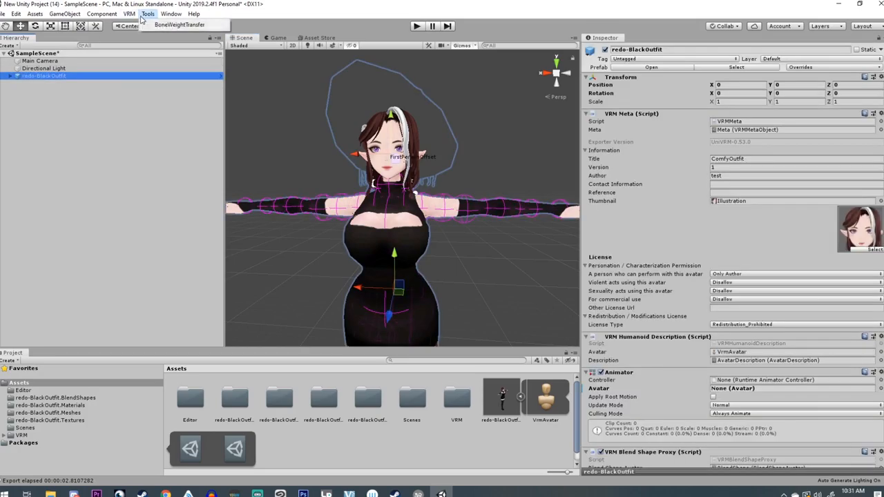
pyautogui.click(128, 13)
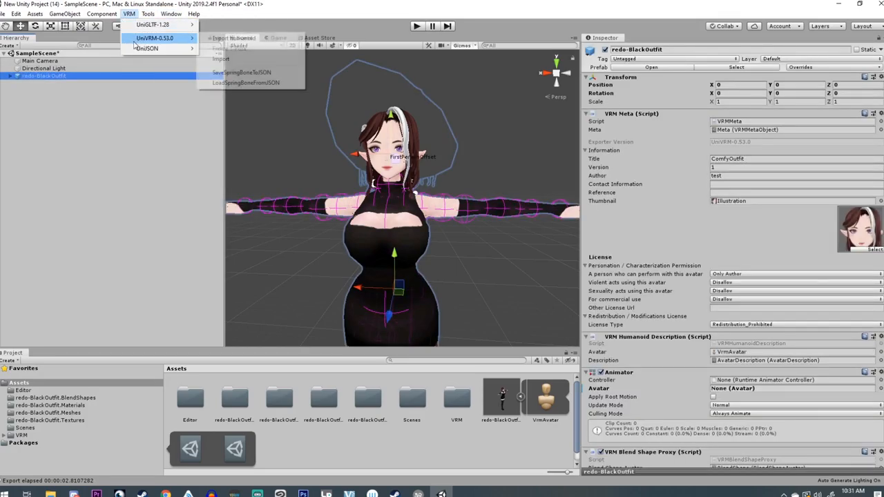
pyautogui.click(221, 38)
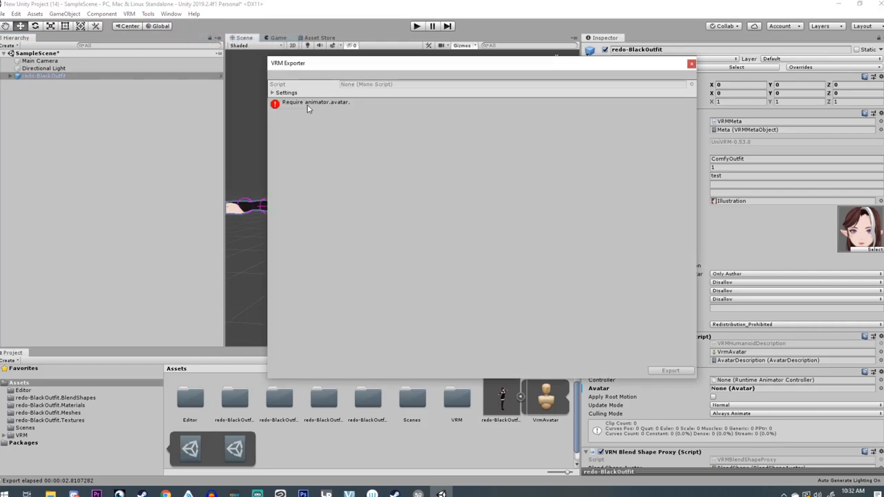
pyautogui.moveTo(324, 107)
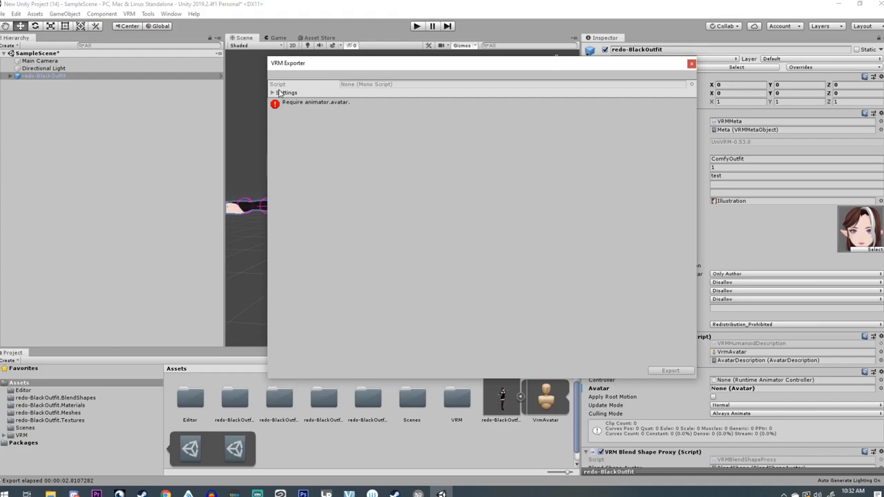
pyautogui.click(690, 63)
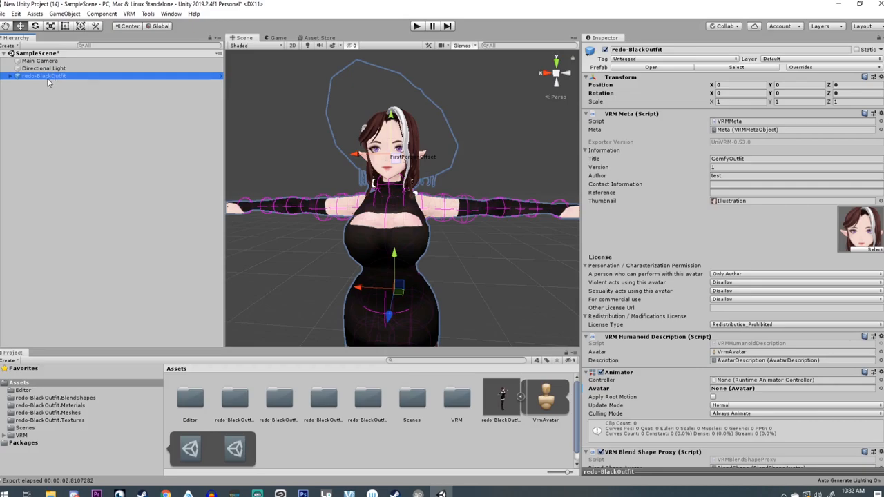
# Assign the prefab's VrmAvatar asset to the redo-BlackOutfit Animator's Avatar field.
pyautogui.doubleClick(44, 76)
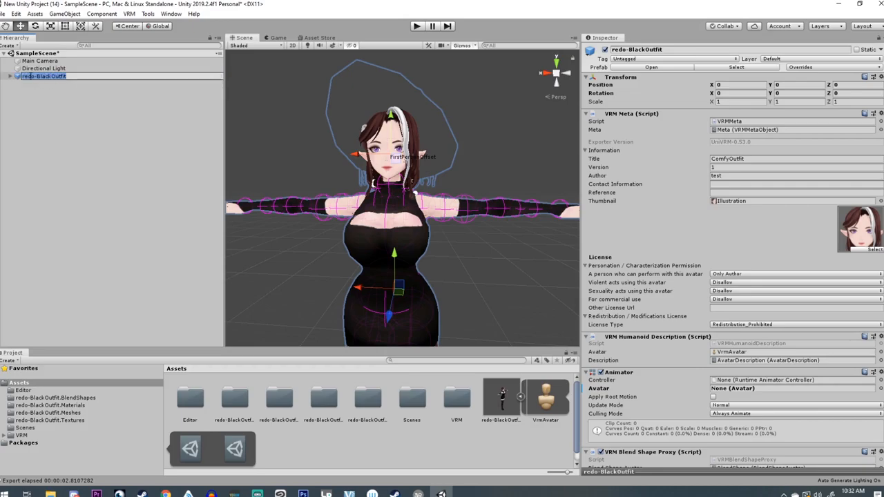
pyautogui.click(45, 75)
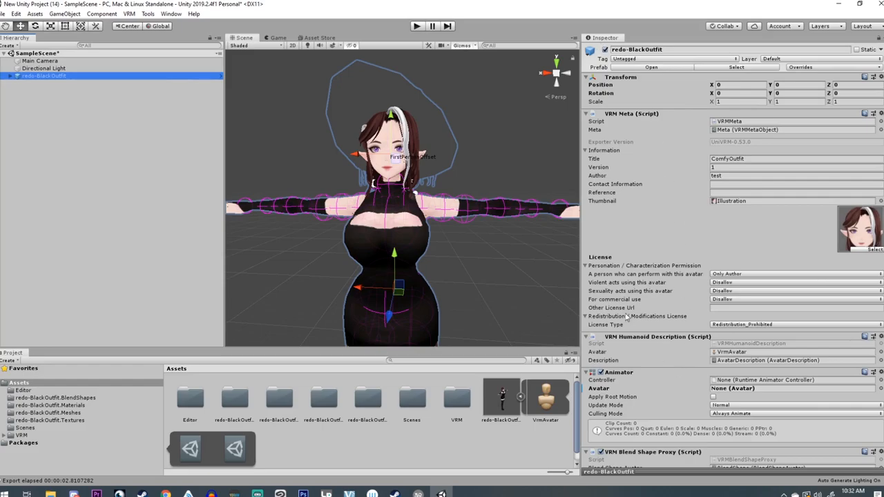
pyautogui.scroll(-3)
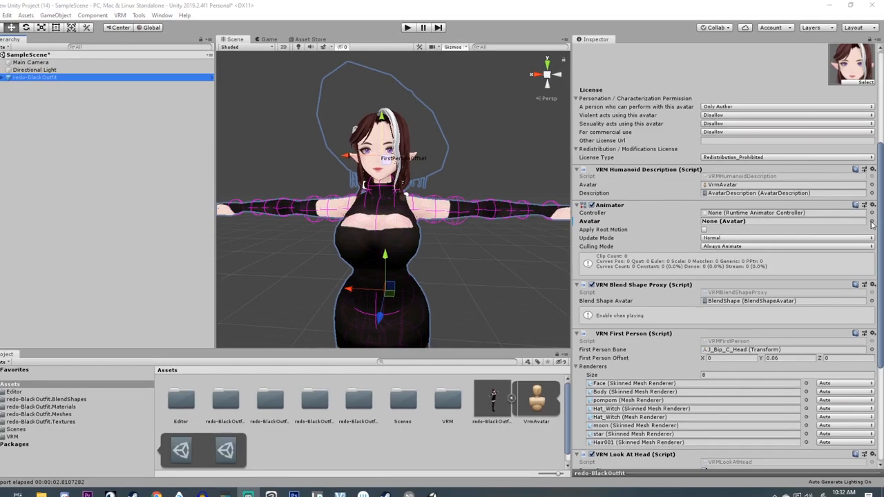
pyautogui.click(871, 221)
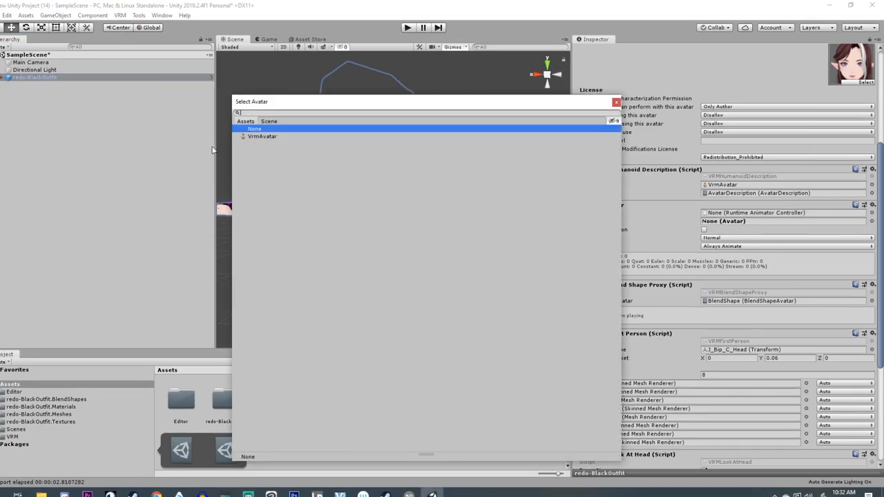
pyautogui.moveTo(232, 136)
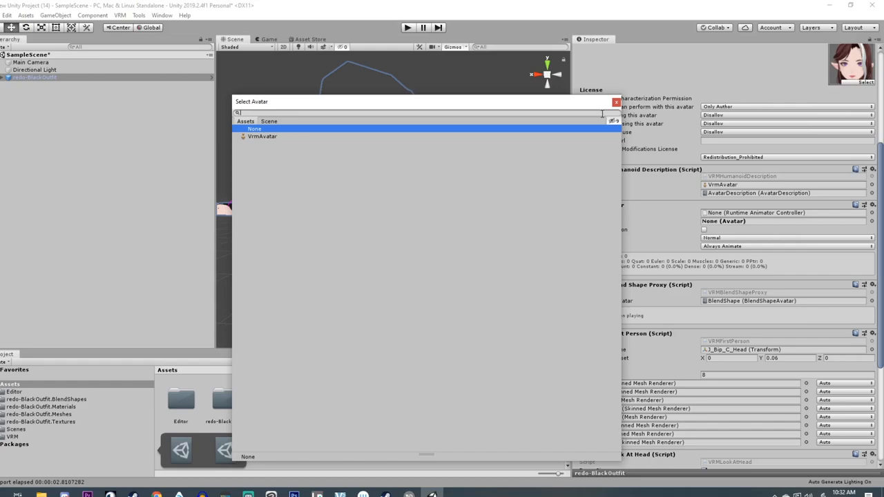
pyautogui.click(254, 128)
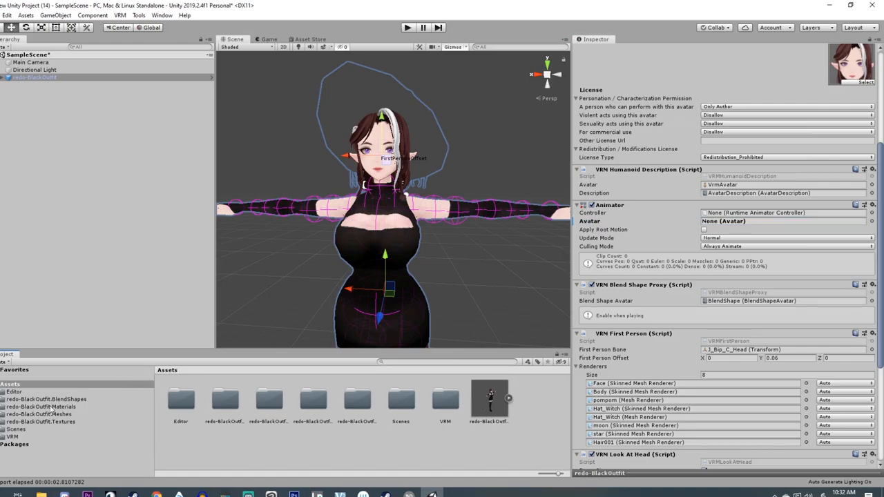
pyautogui.click(10, 383)
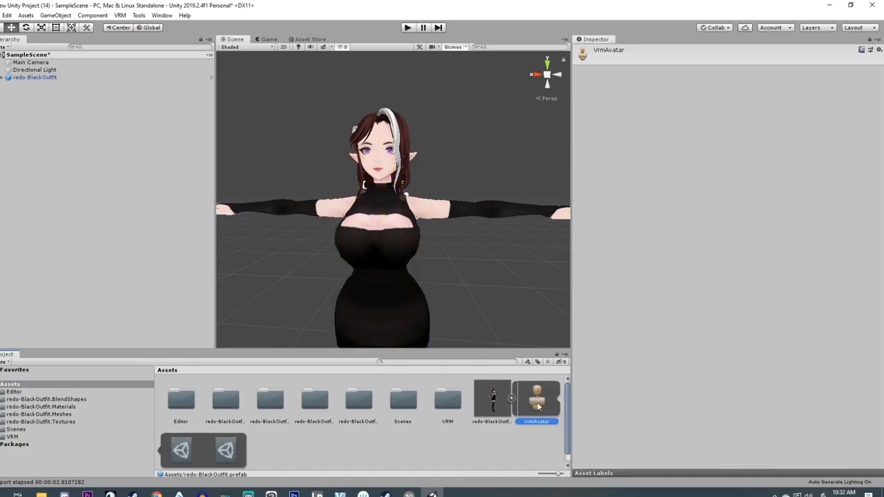
pyautogui.click(34, 76)
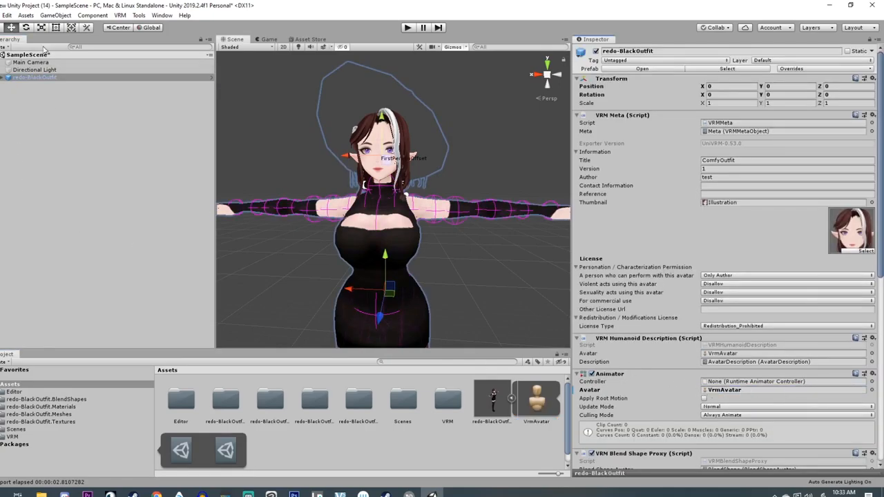
# Reopen UniVRM-0.53.0 Export humanoid, confirm no errors, and click Export.
pyautogui.click(120, 15)
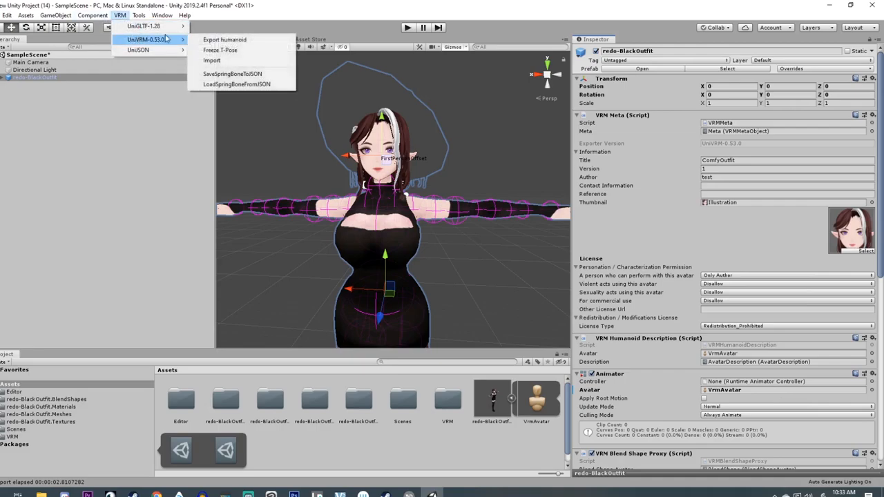
pyautogui.click(224, 39)
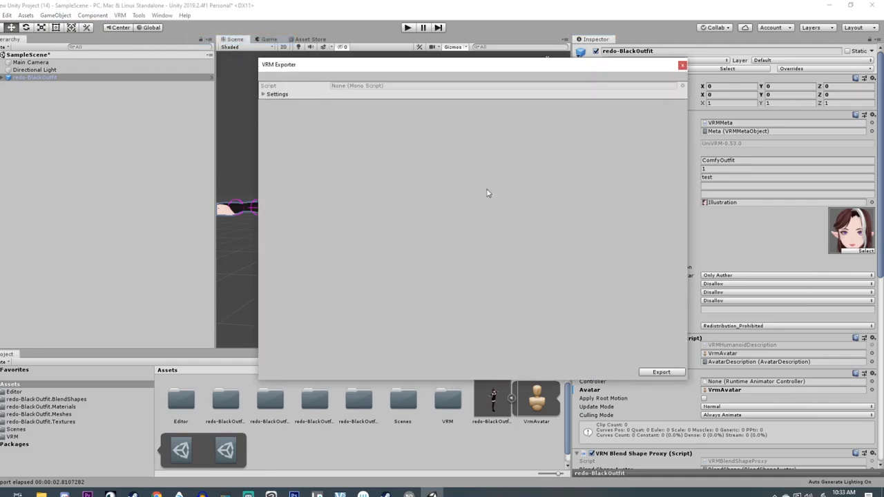
pyautogui.click(264, 94)
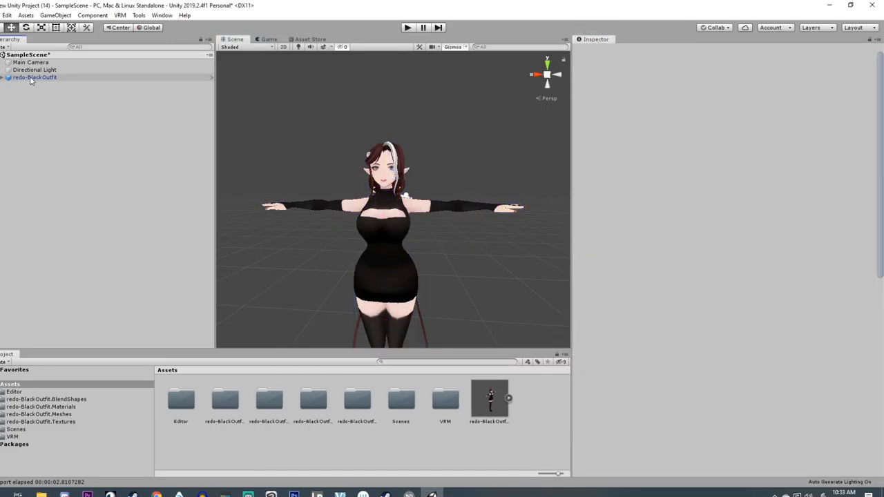
# Put the Body renderer into the None (Renderer) slot of VRM First Person Renderers.
pyautogui.click(35, 77)
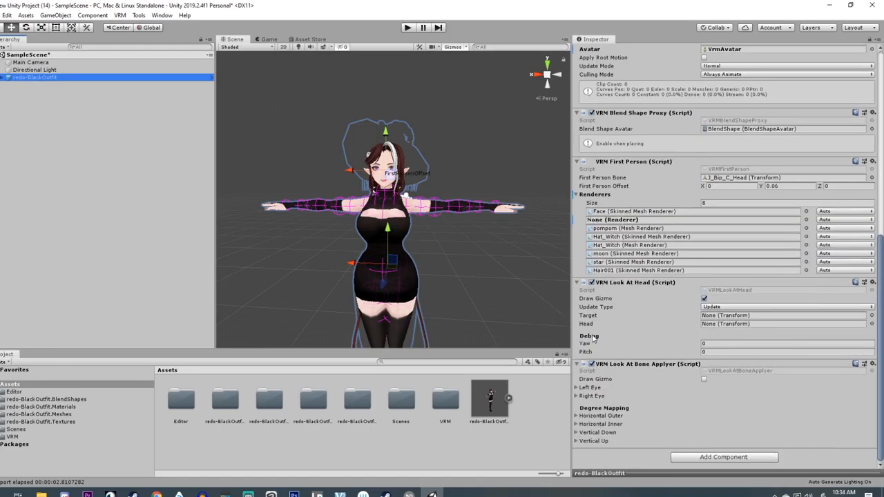
pyautogui.moveTo(329, 292)
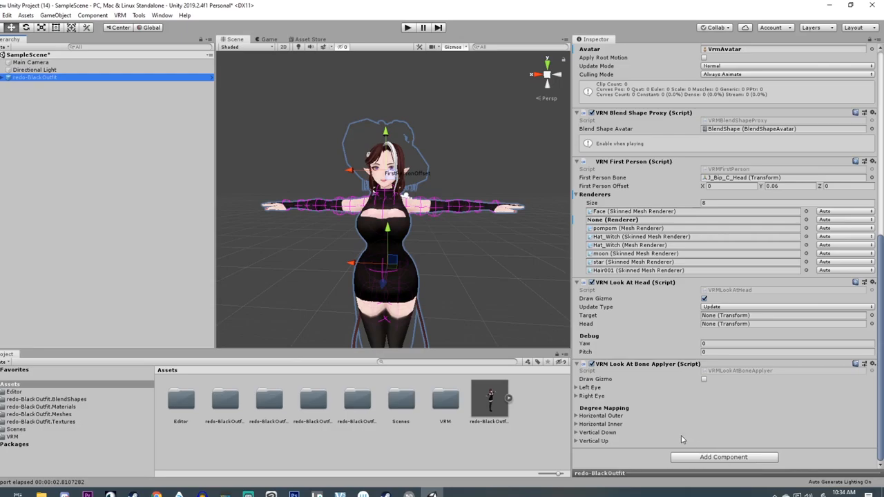
pyautogui.moveTo(129, 153)
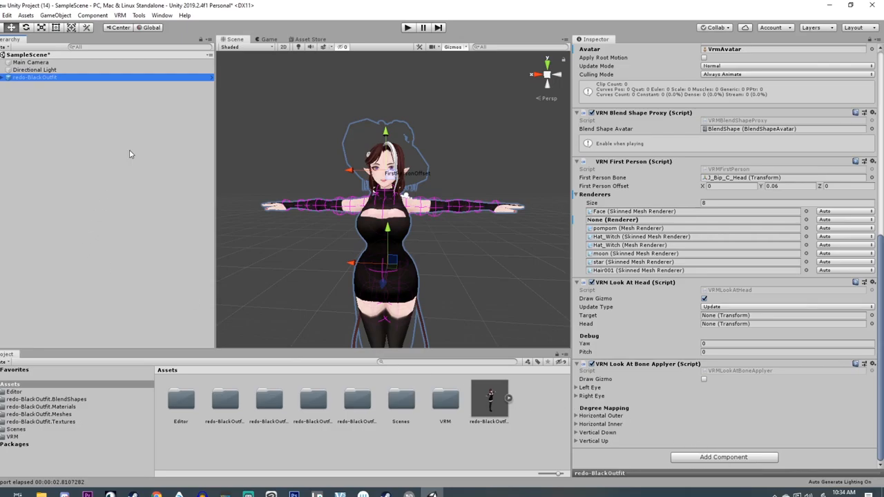
pyautogui.moveTo(710, 271)
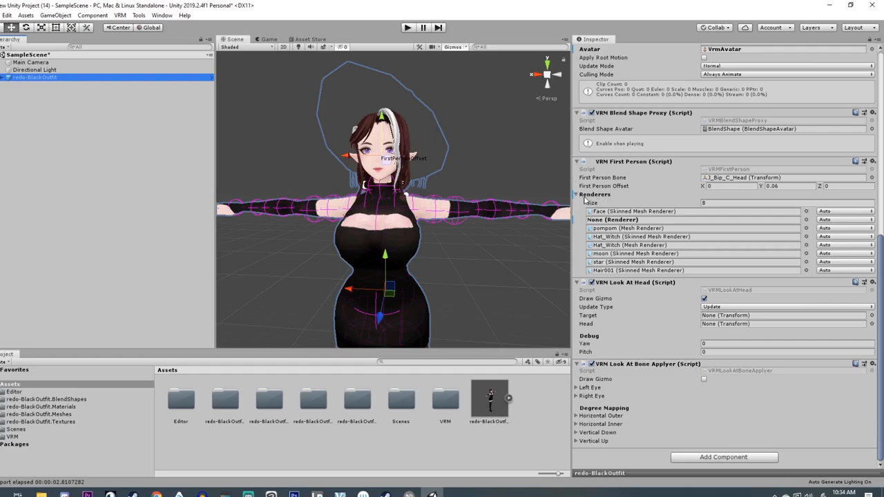
pyautogui.click(576, 194)
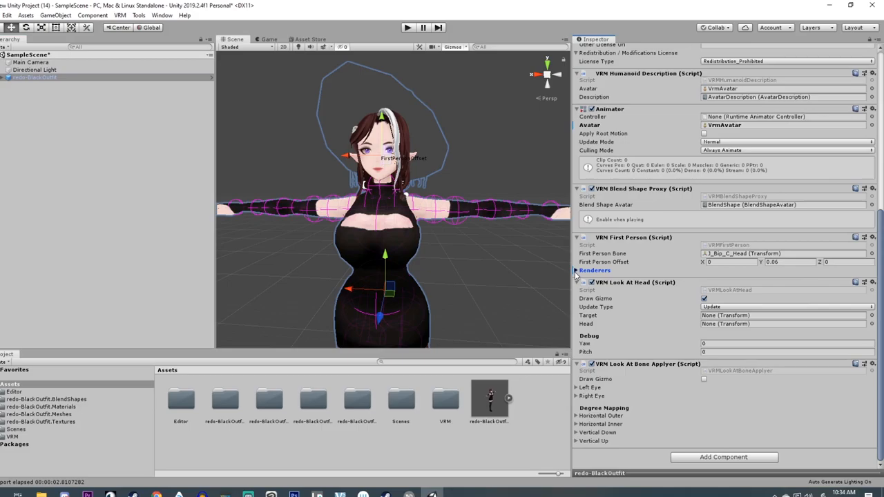
pyautogui.click(577, 270)
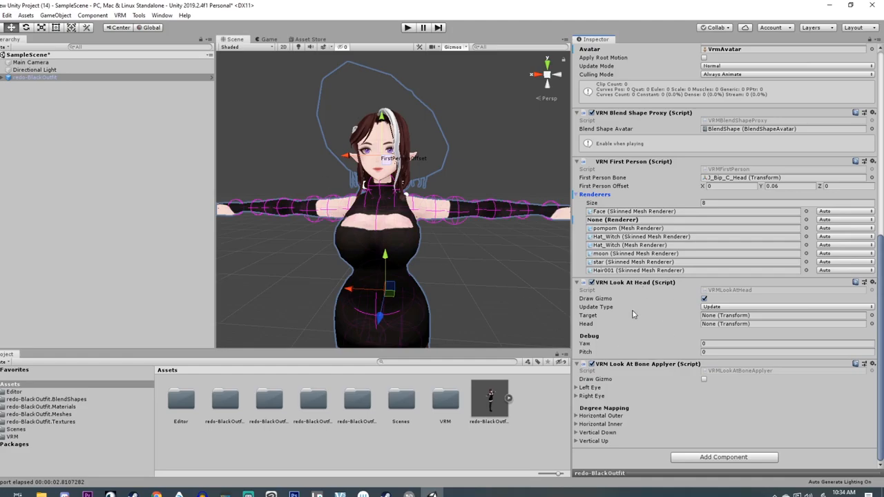
pyautogui.moveTo(619, 230)
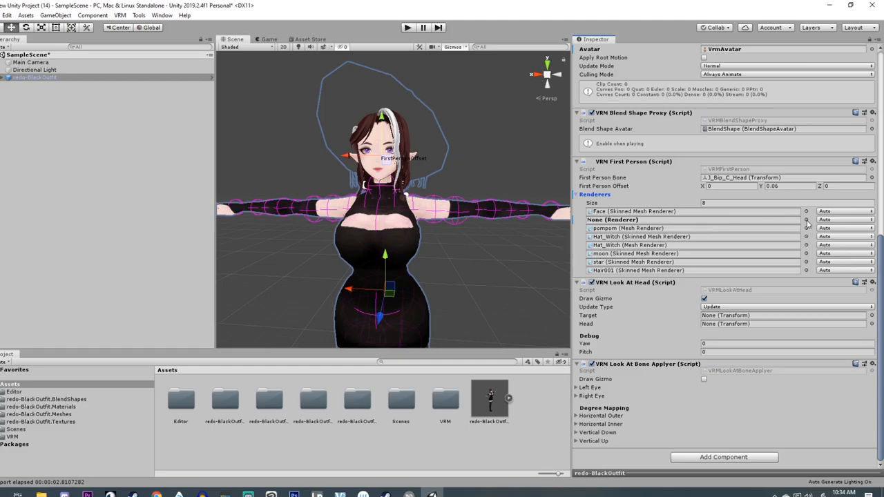
pyautogui.click(806, 219)
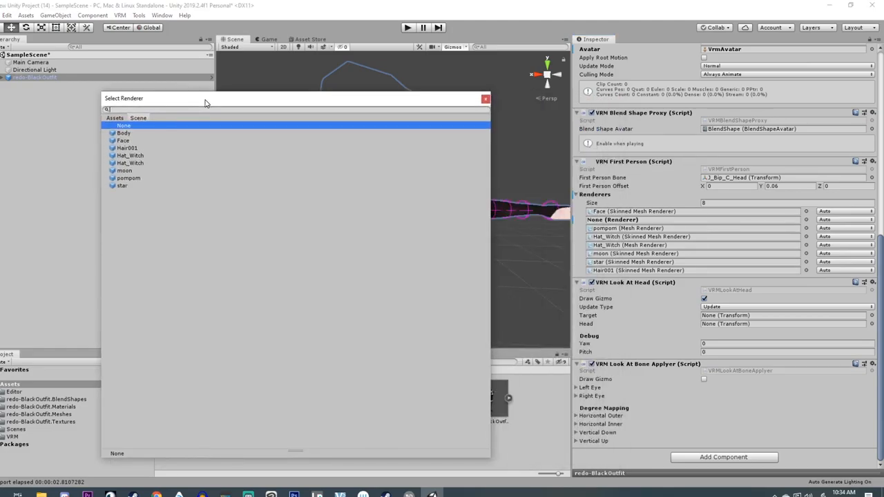
pyautogui.click(123, 133)
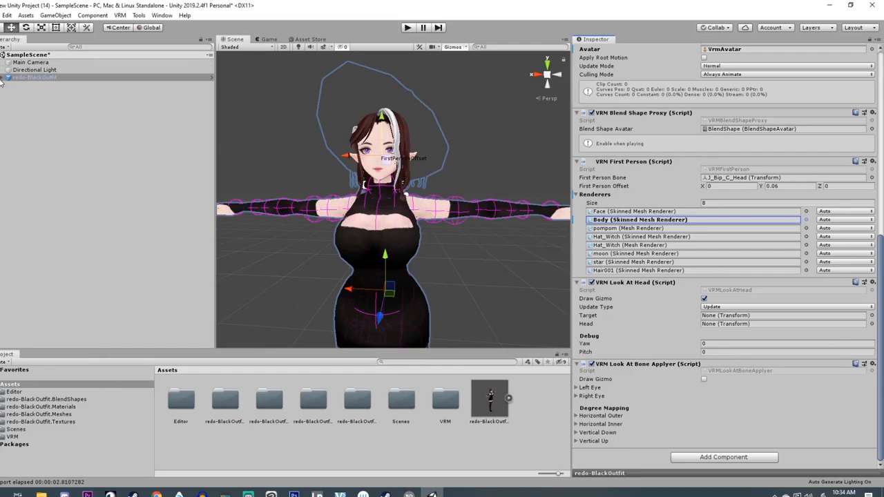
pyautogui.click(4, 76)
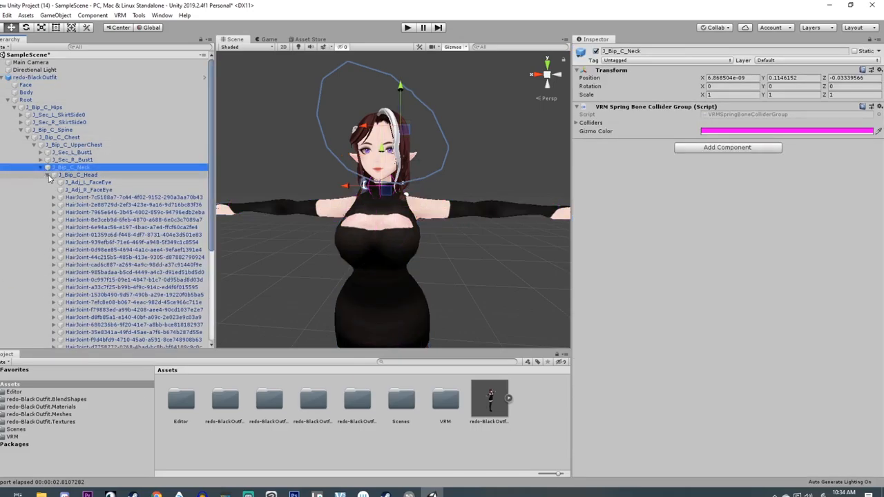
pyautogui.scroll(-3)
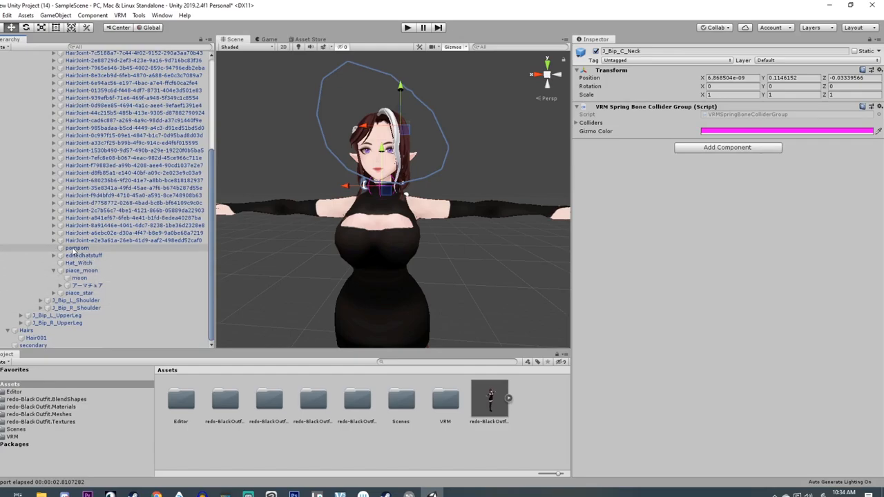
pyautogui.click(77, 248)
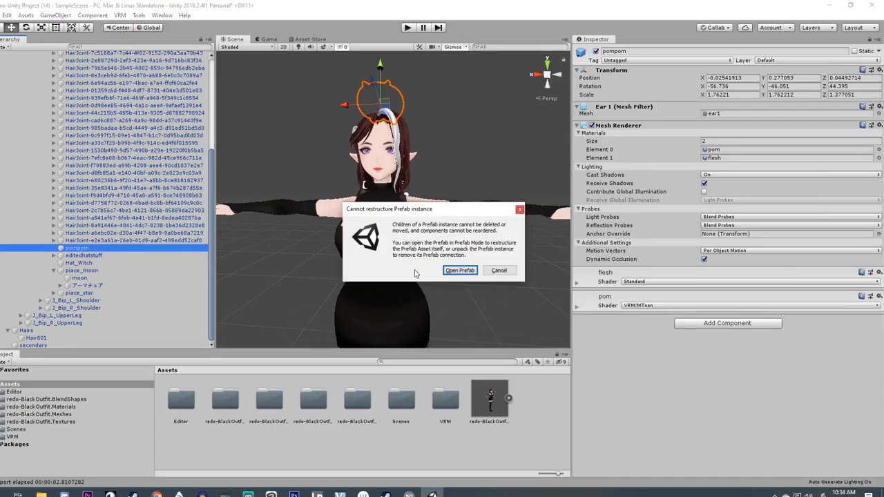
pyautogui.click(459, 270)
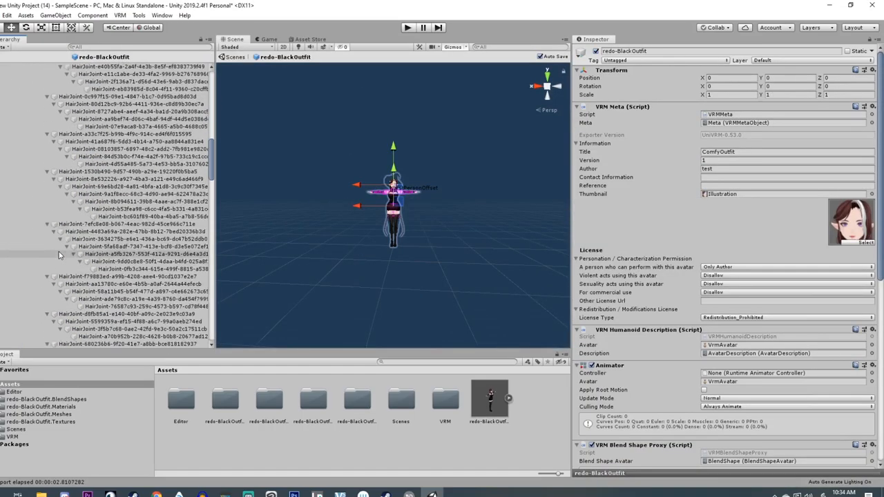
pyautogui.scroll(-3)
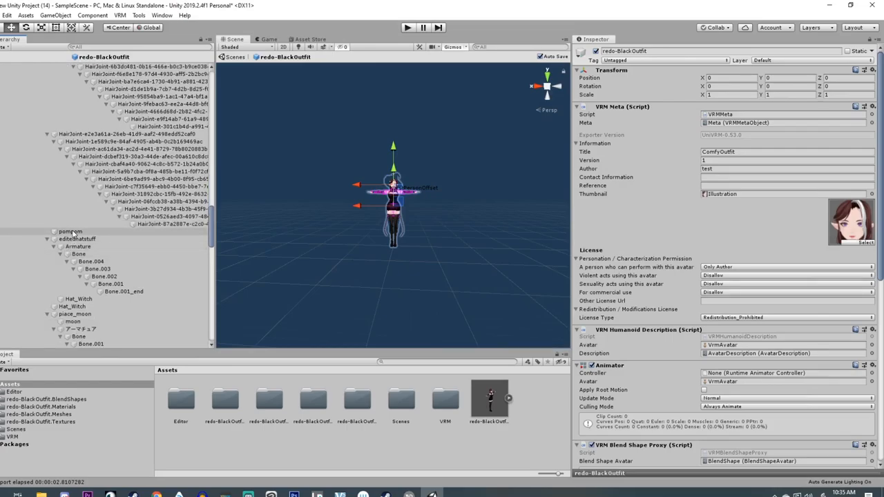
pyautogui.click(70, 231)
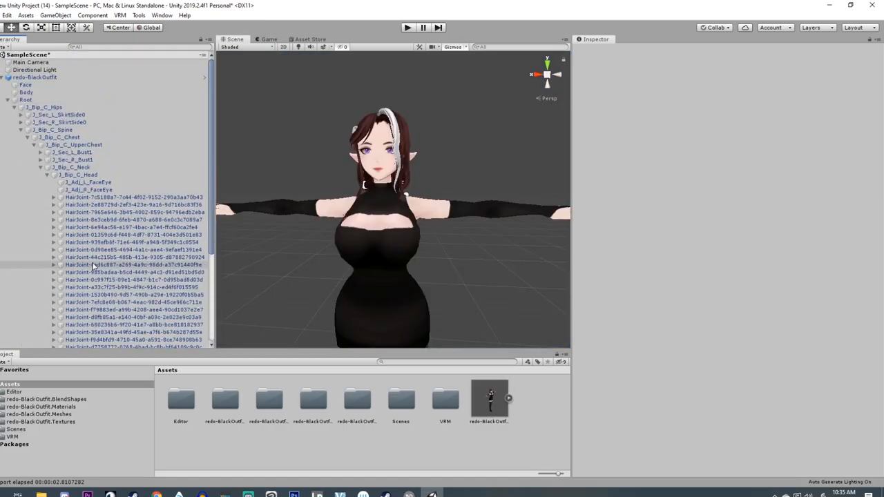
# Move Hair001 into the empty slot and set First Person Renderers size to 7.
pyautogui.click(35, 76)
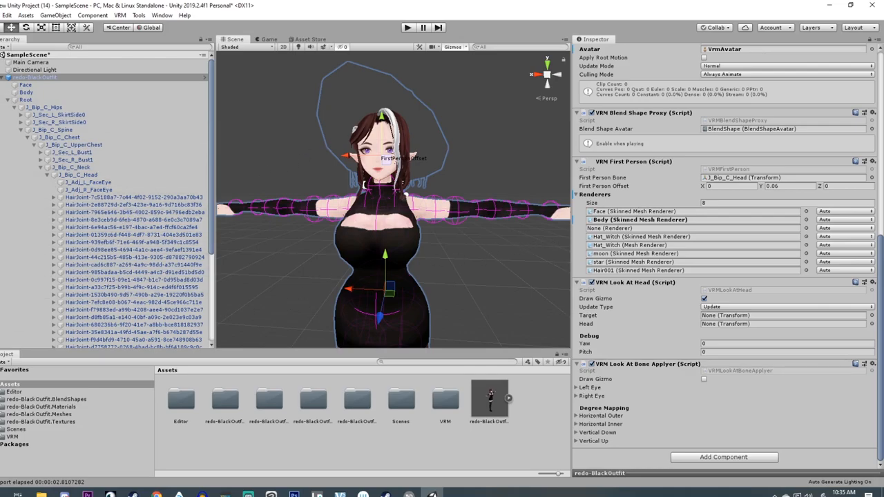
pyautogui.moveTo(627, 245)
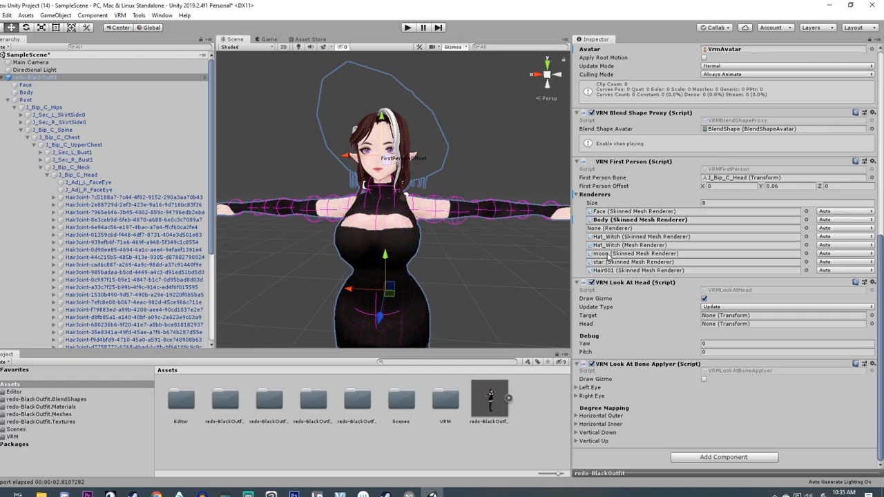
pyautogui.moveTo(632, 271)
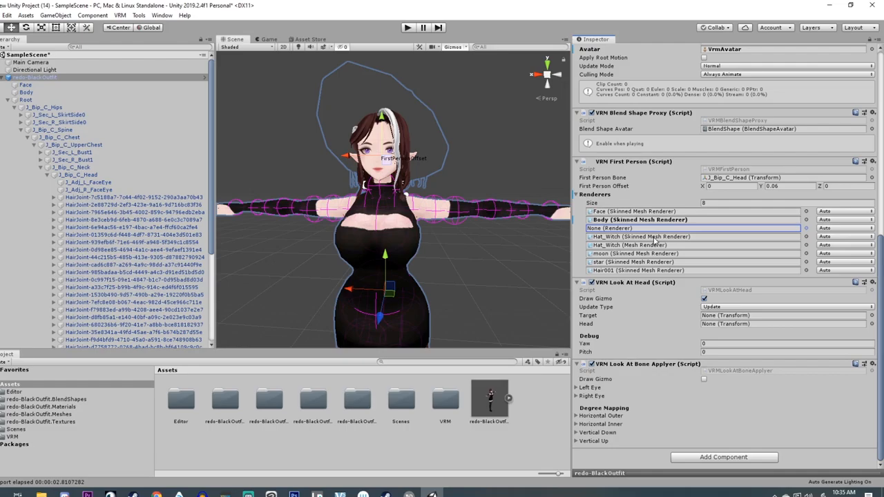
pyautogui.moveTo(722, 220)
pyautogui.write('7')
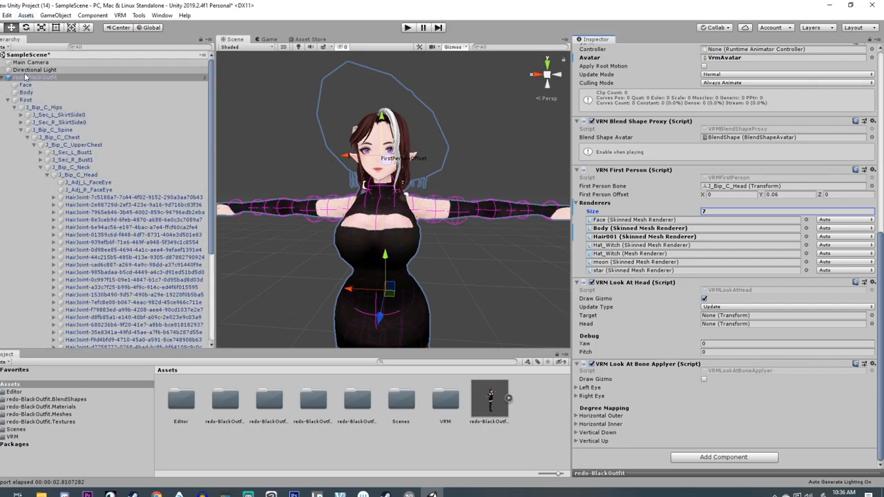
pyautogui.click(37, 77)
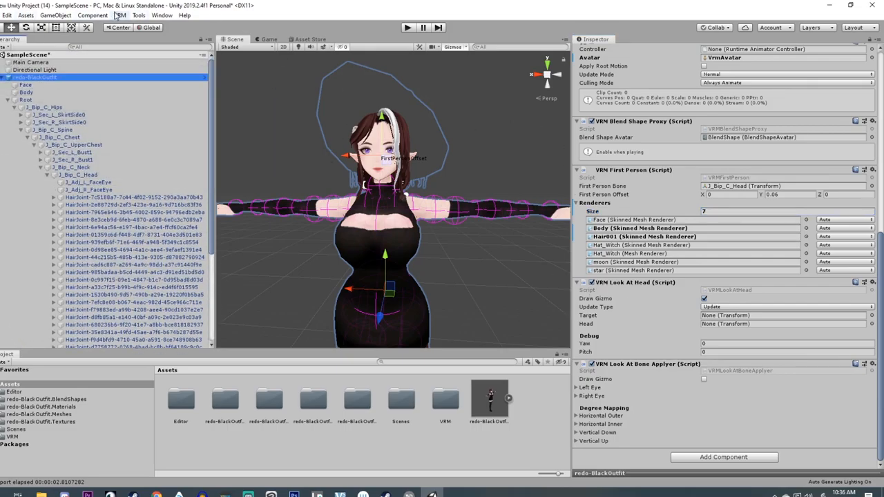
# Fold redo-BlackOutfit's child bones in the Hierarchy and scroll through the VRM meta and license details.
pyautogui.click(120, 15)
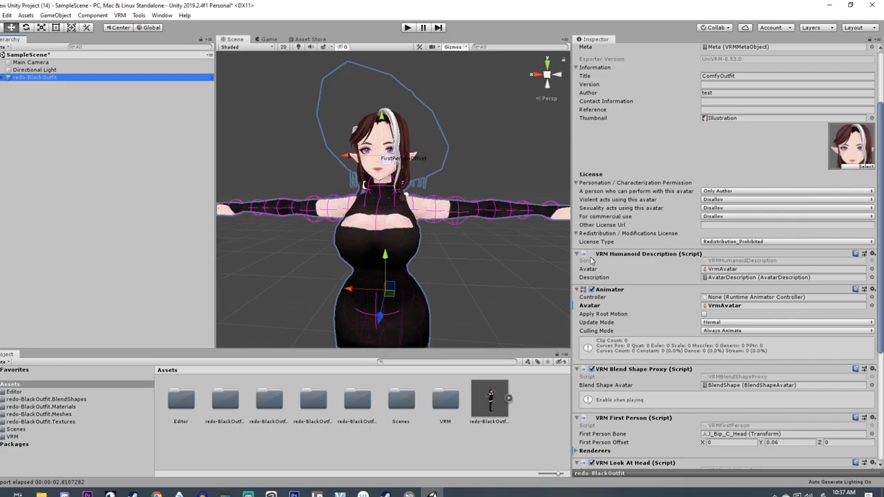
pyautogui.scroll(-3)
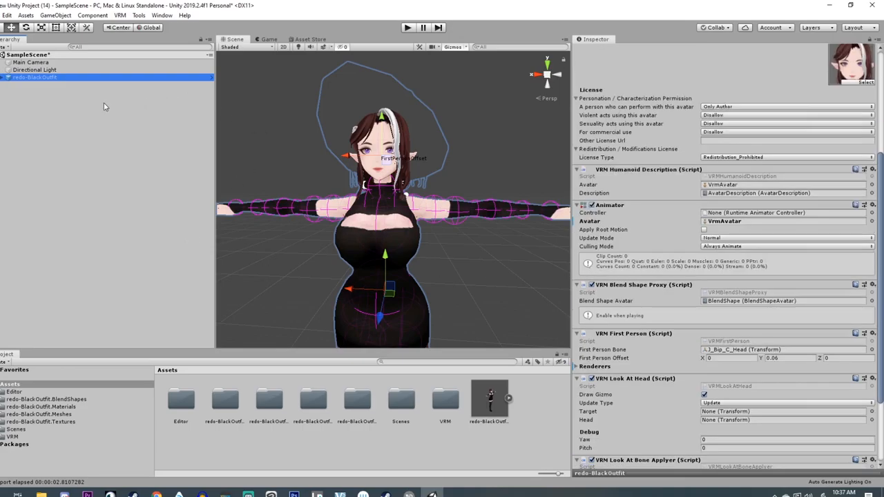
pyautogui.moveTo(100, 118)
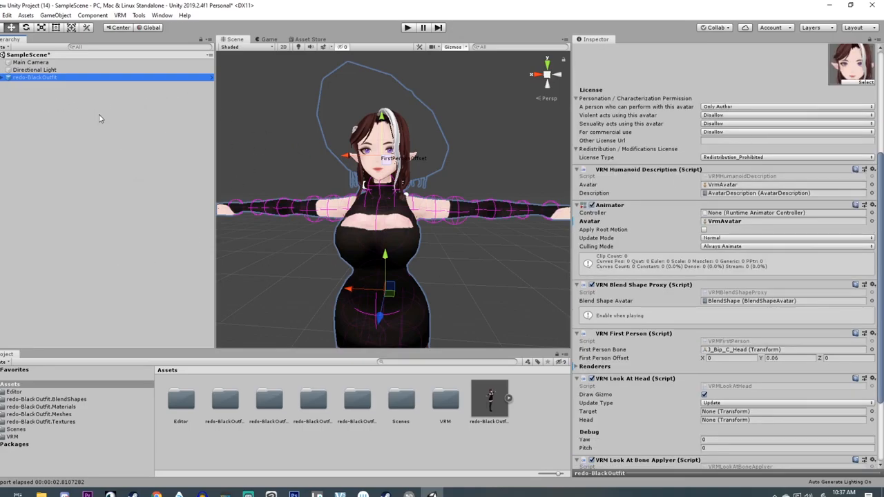
pyautogui.moveTo(816, 273)
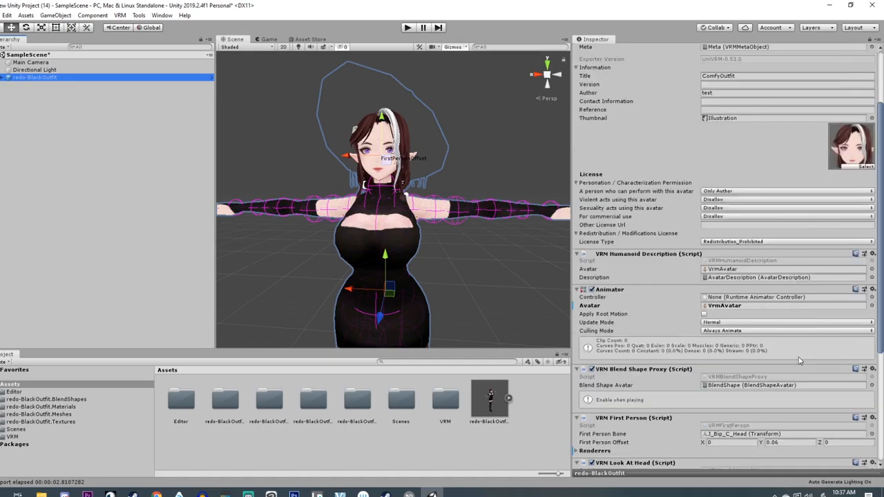
pyautogui.scroll(-3)
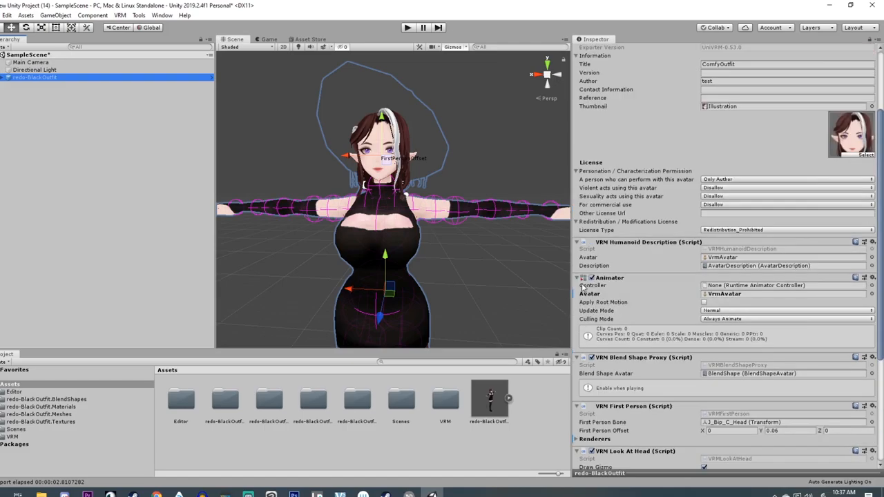
pyautogui.scroll(-3)
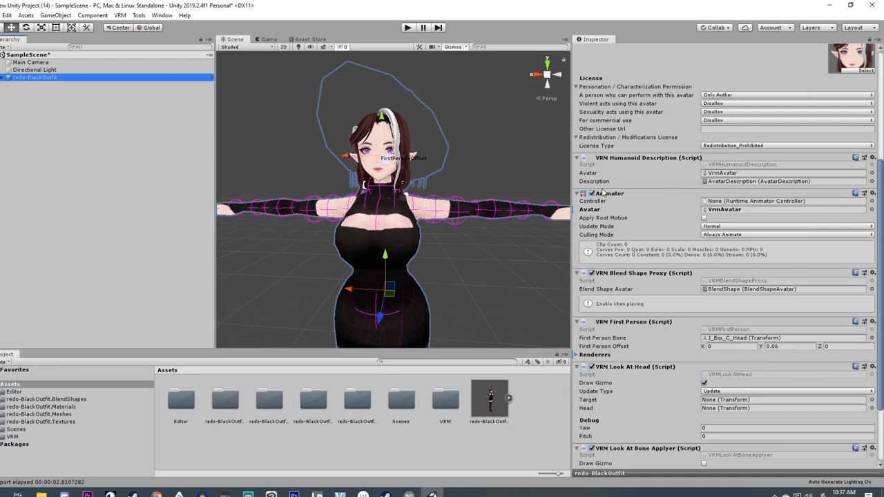
pyautogui.moveTo(334, 332)
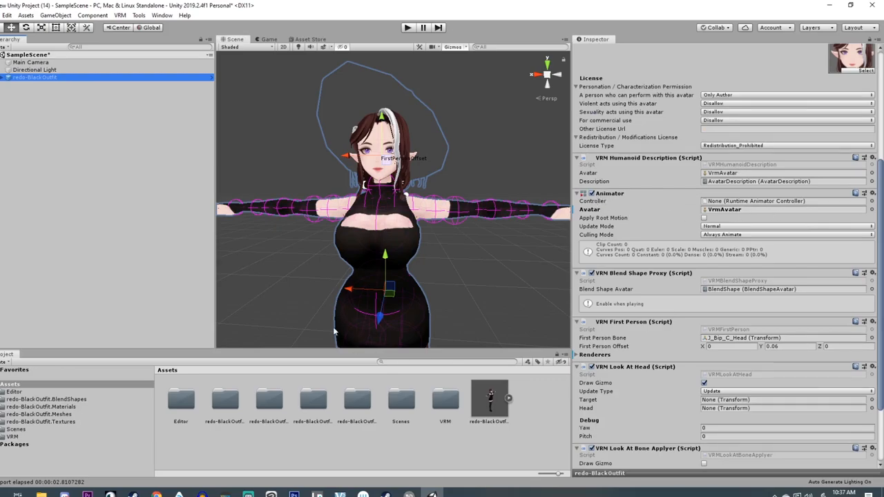
pyautogui.moveTo(638, 254)
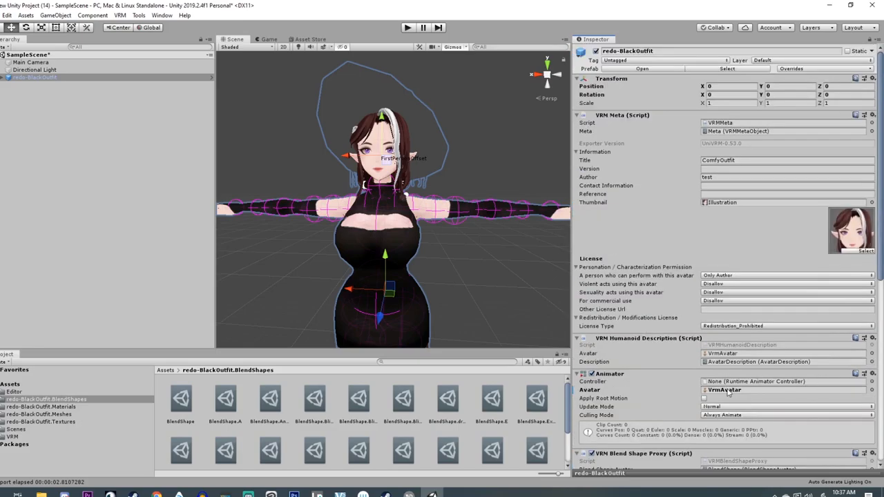
pyautogui.moveTo(701, 392)
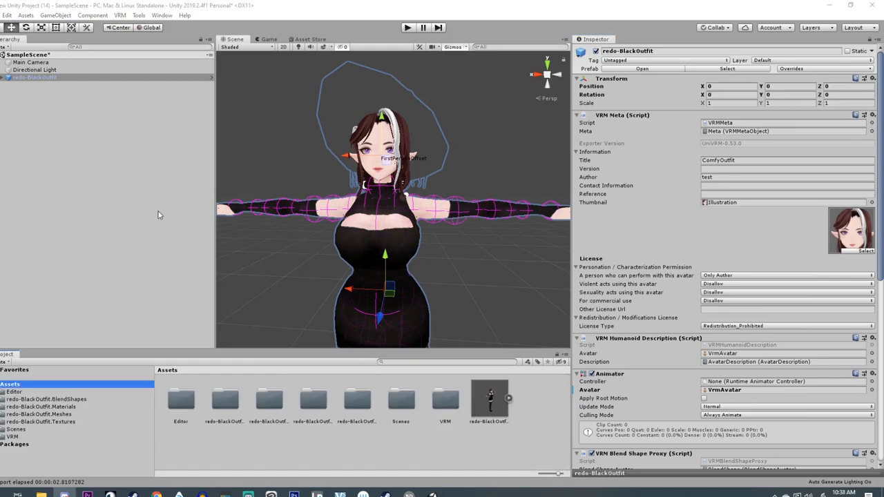
pyautogui.moveTo(656, 351)
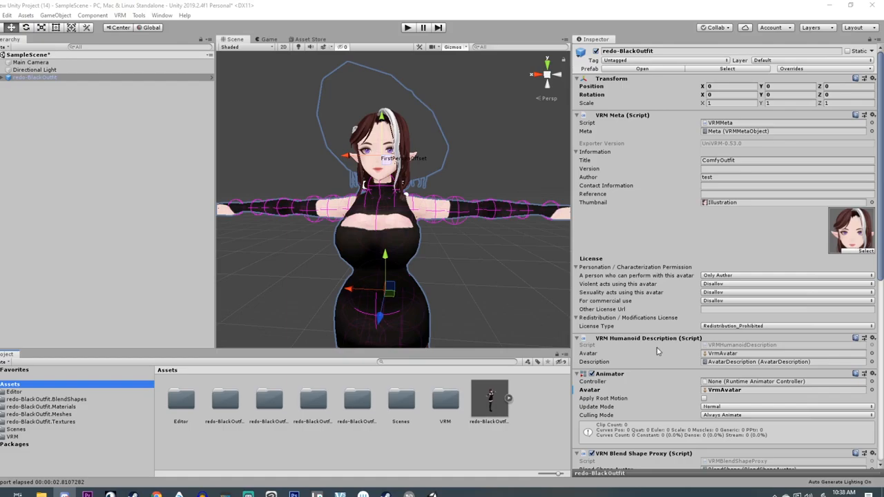
# Scroll the Inspector to confirm Avatar is VrmAvatar and the seven renderers, Face to star, are listed.
pyautogui.scroll(-3)
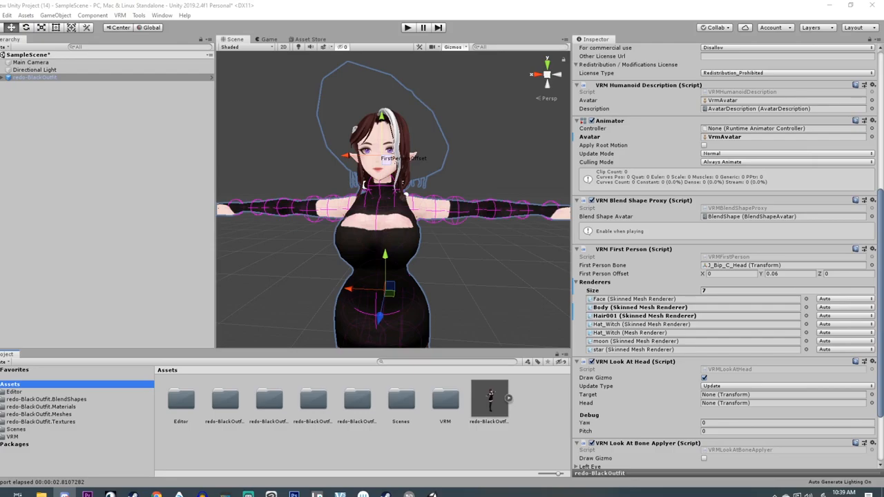
pyautogui.moveTo(68, 150)
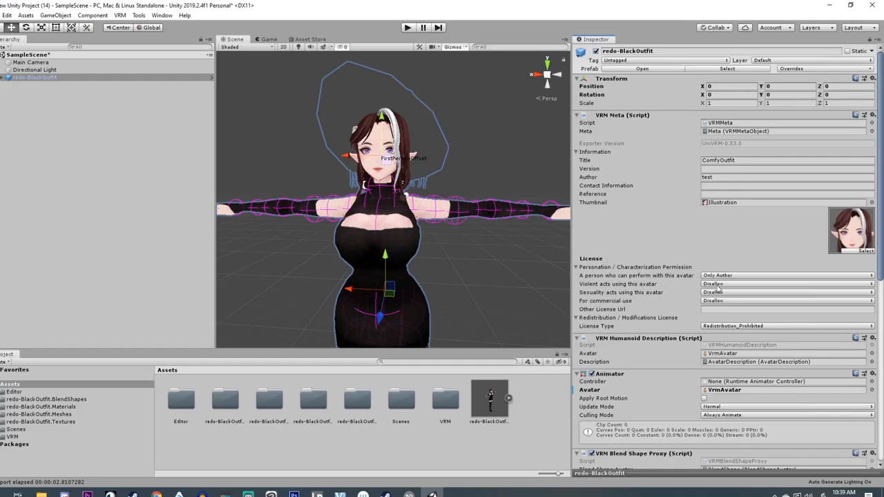
pyautogui.moveTo(362, 182)
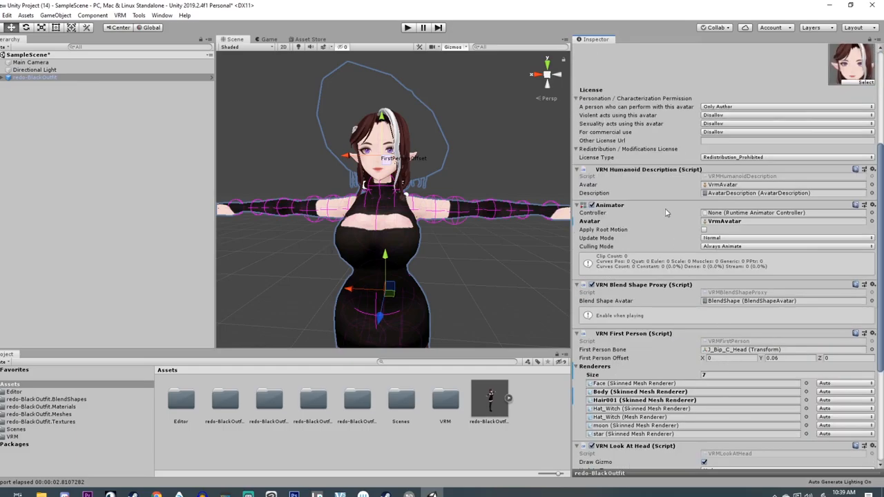
pyautogui.scroll(-3)
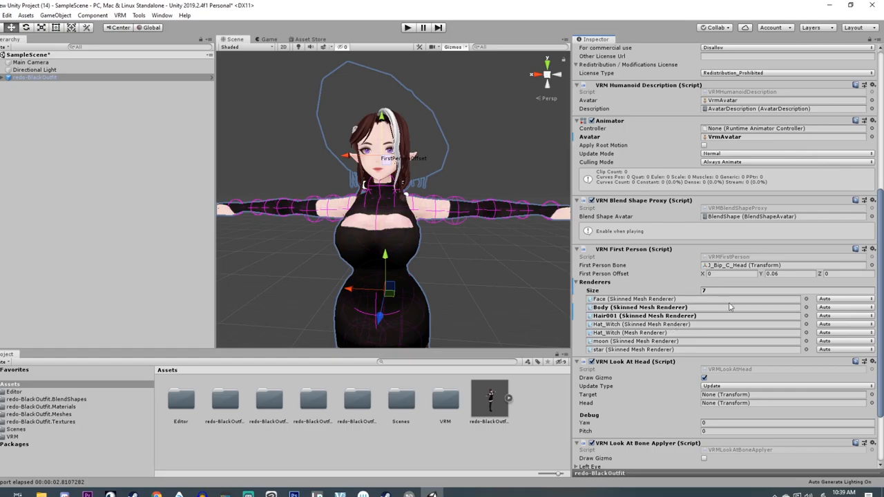
pyautogui.moveTo(692, 119)
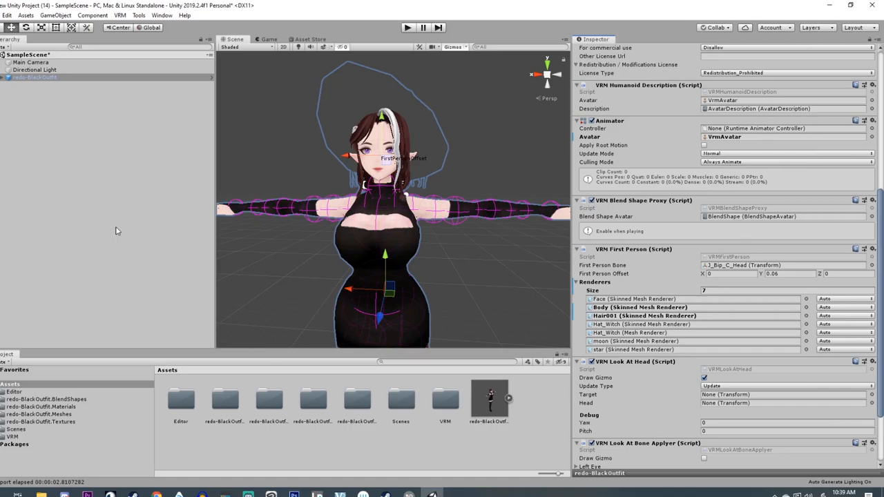
pyautogui.moveTo(162, 265)
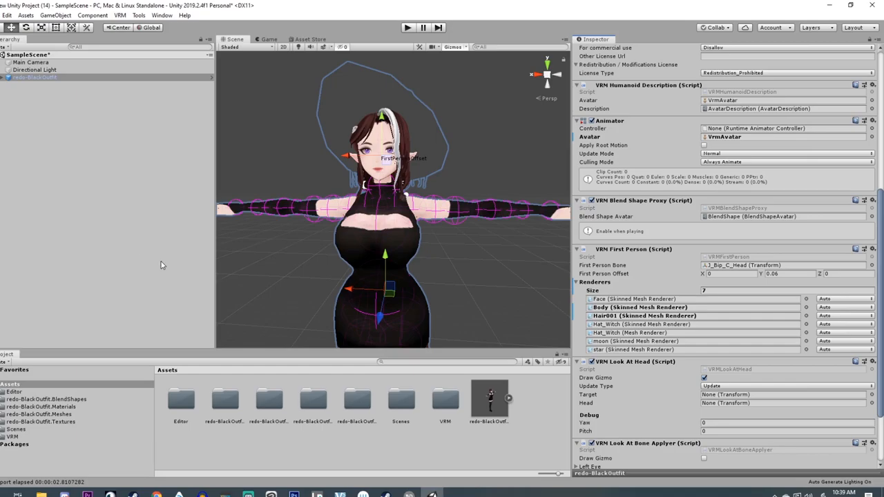
pyautogui.moveTo(685, 333)
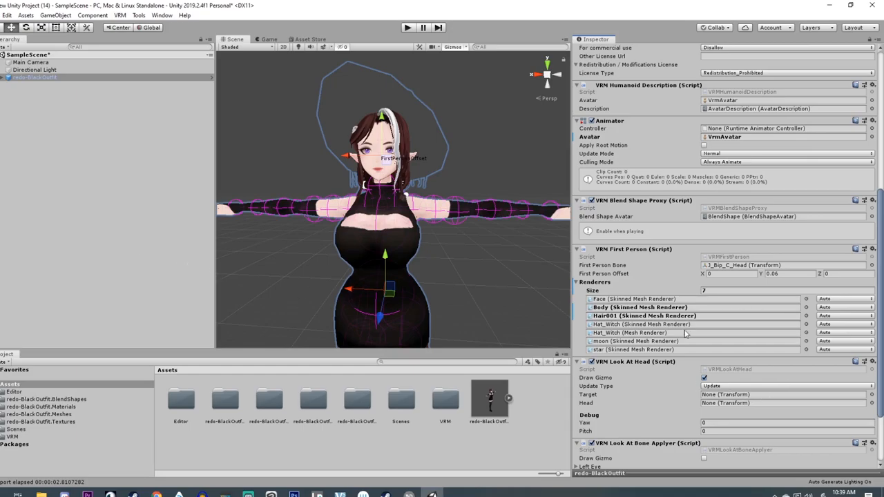